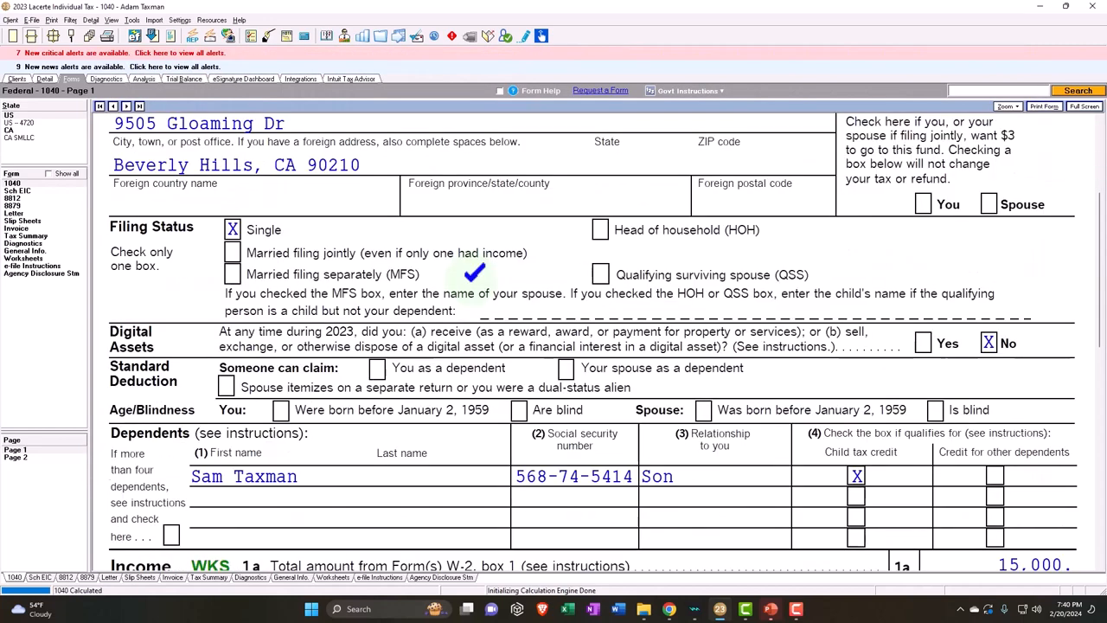
# - Browse through Adam Taxman's 1040 return in Lacerte
pyautogui.scroll(-3)
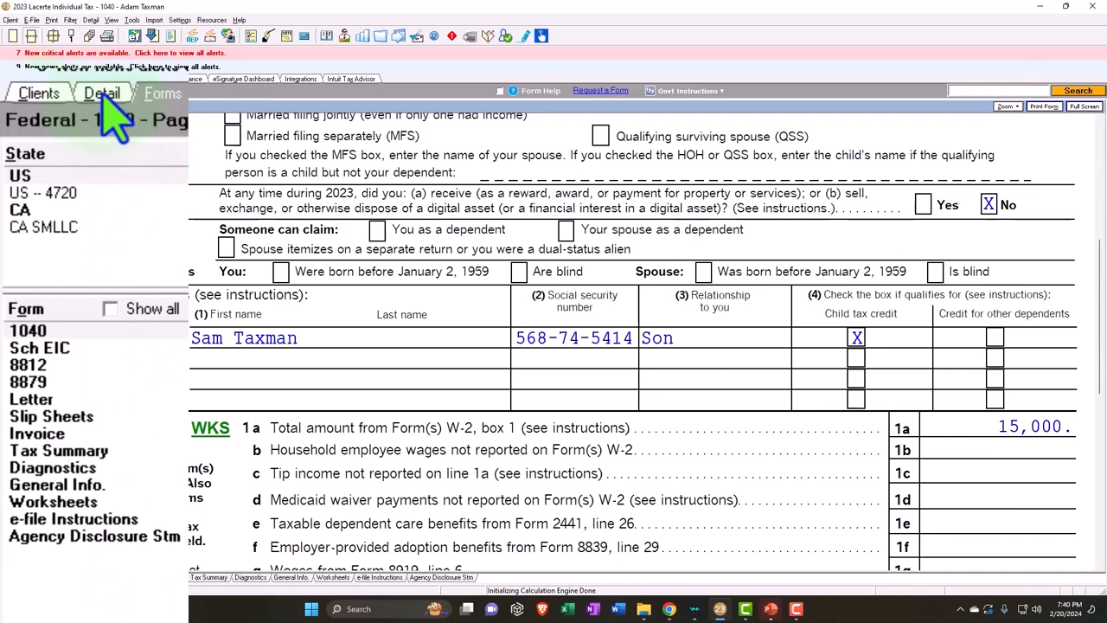
pyautogui.click(102, 94)
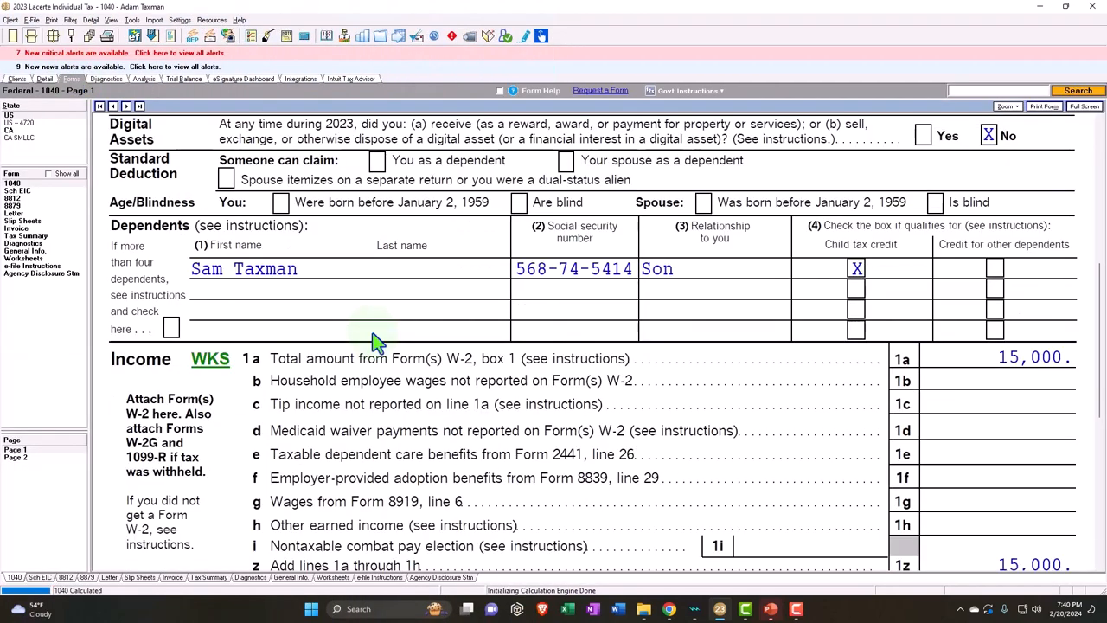
pyautogui.scroll(-3)
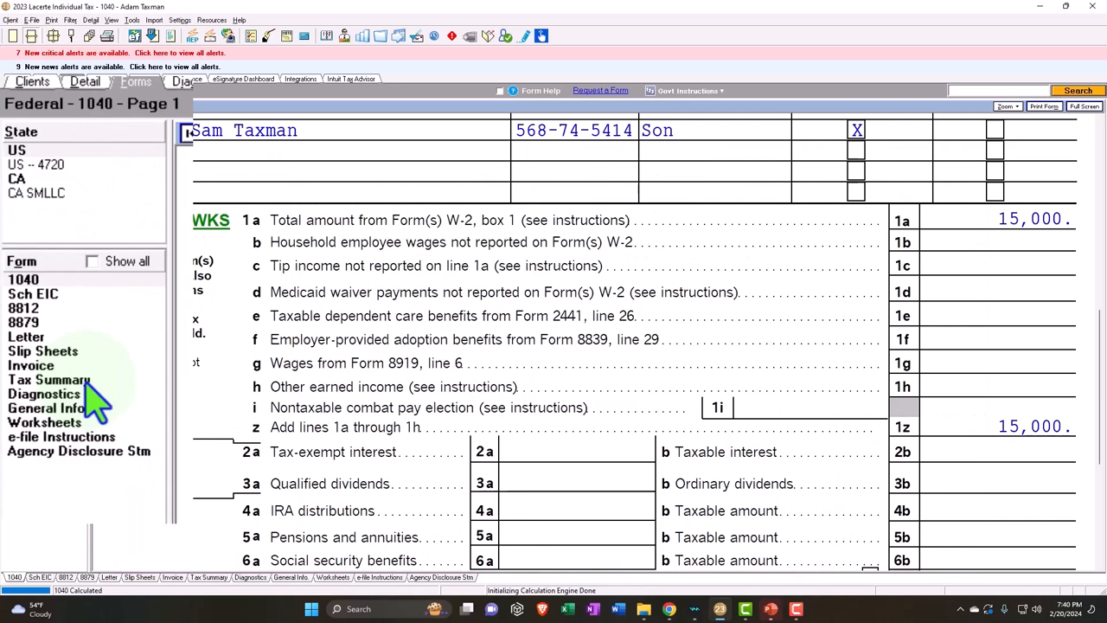
# - Review the Federal Income Tax Summary showing income, deductions, credits and the $5,595 refund
pyautogui.click(45, 380)
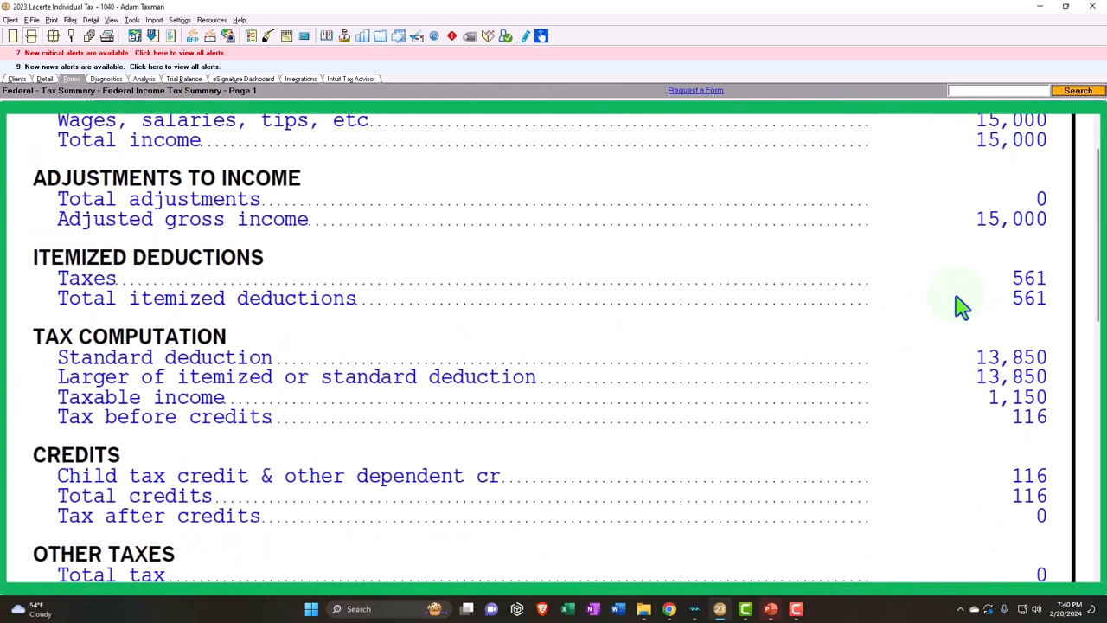
pyautogui.scroll(-3)
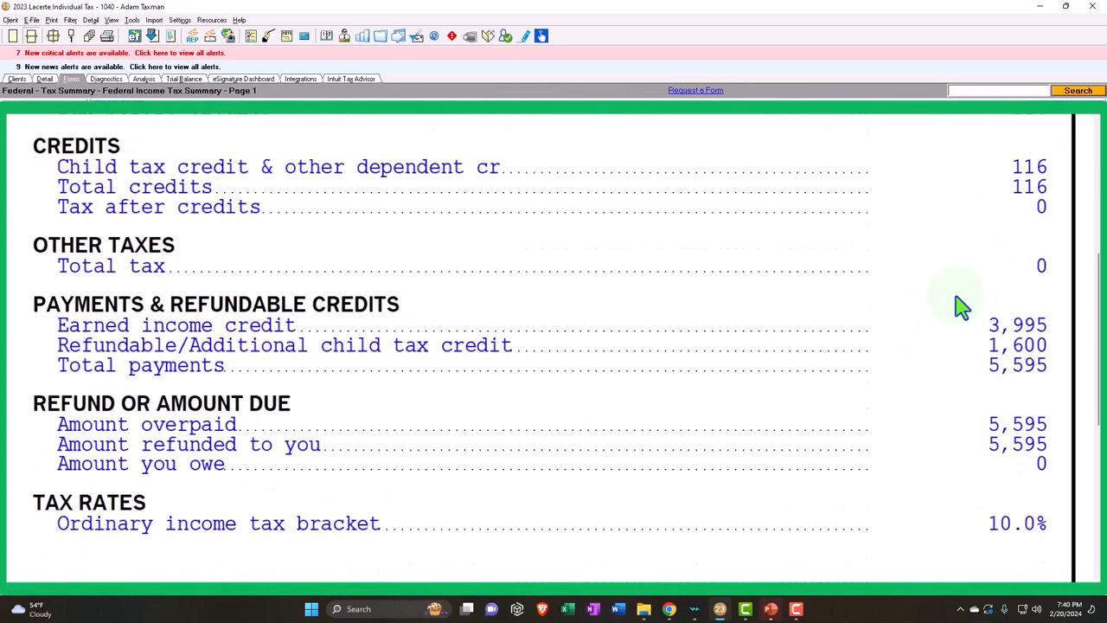
pyautogui.scroll(-3)
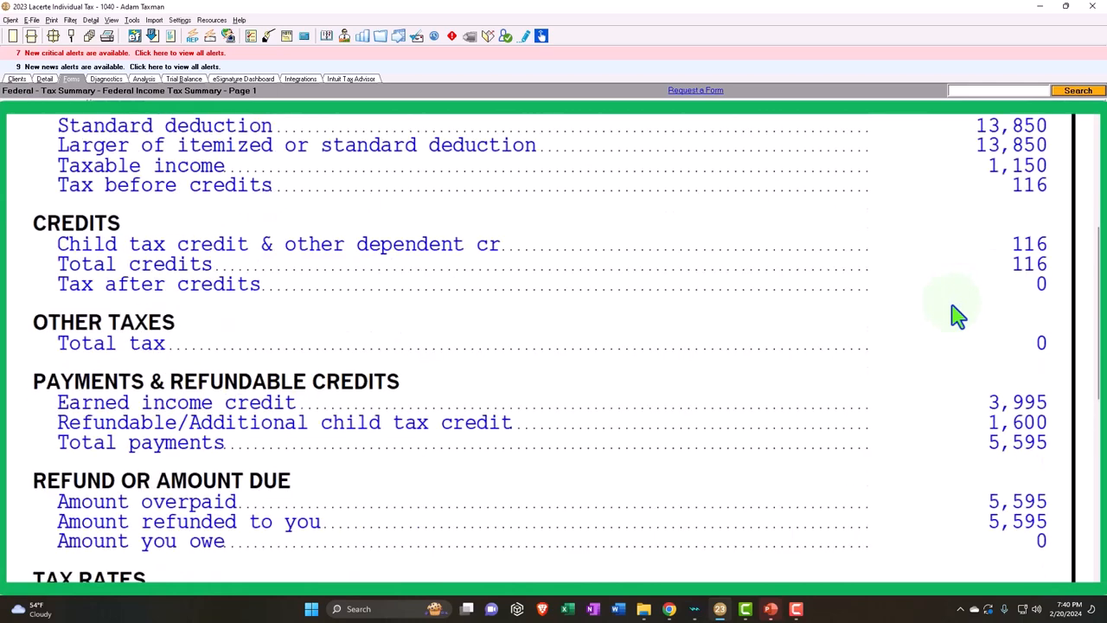
pyautogui.scroll(3)
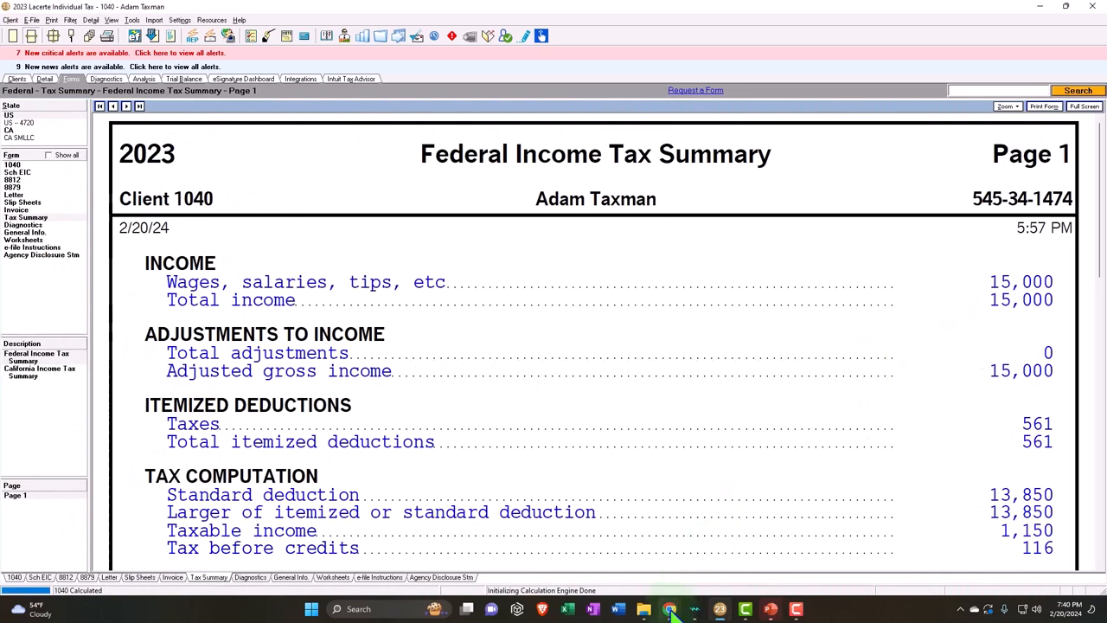
pyautogui.click(668, 609)
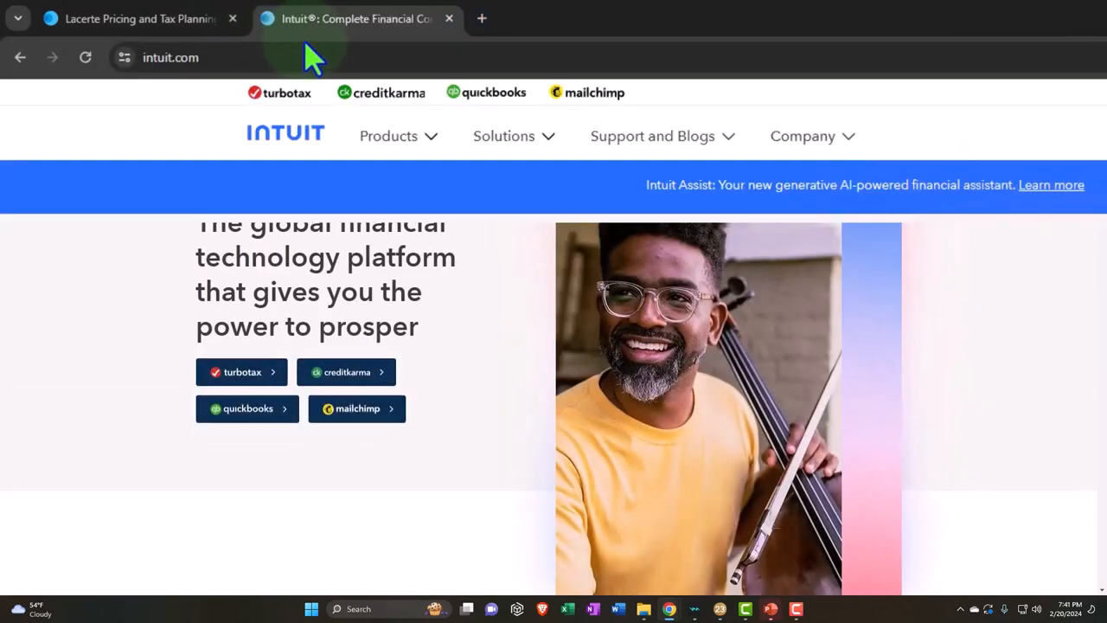
# - Go to irs.gov and search the site for Form 1040
pyautogui.write('irs.gov')
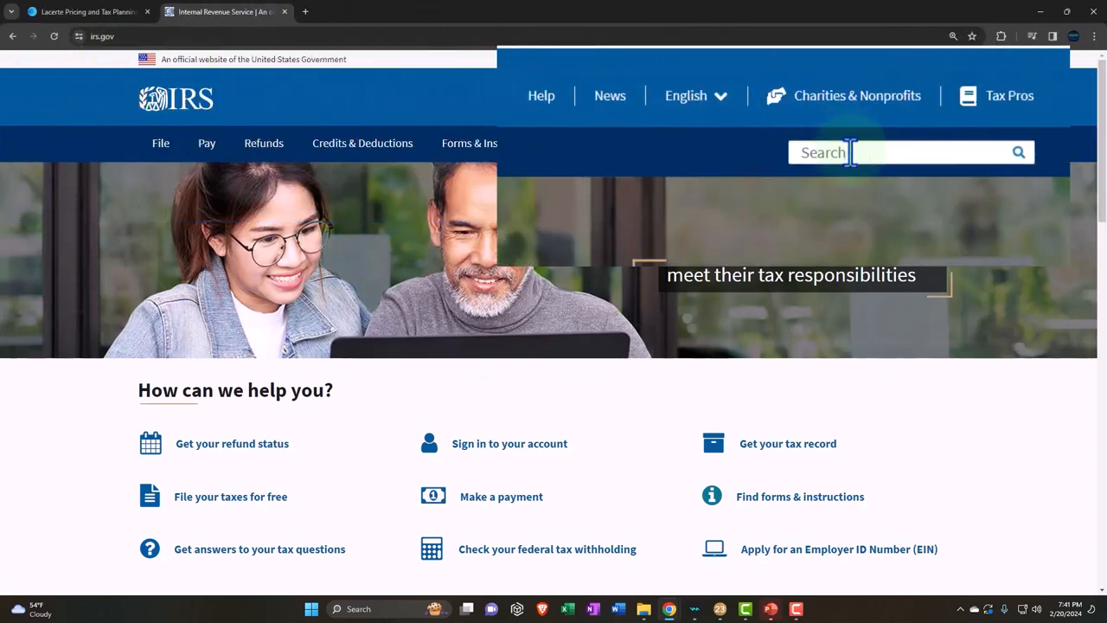
pyautogui.write('Form')
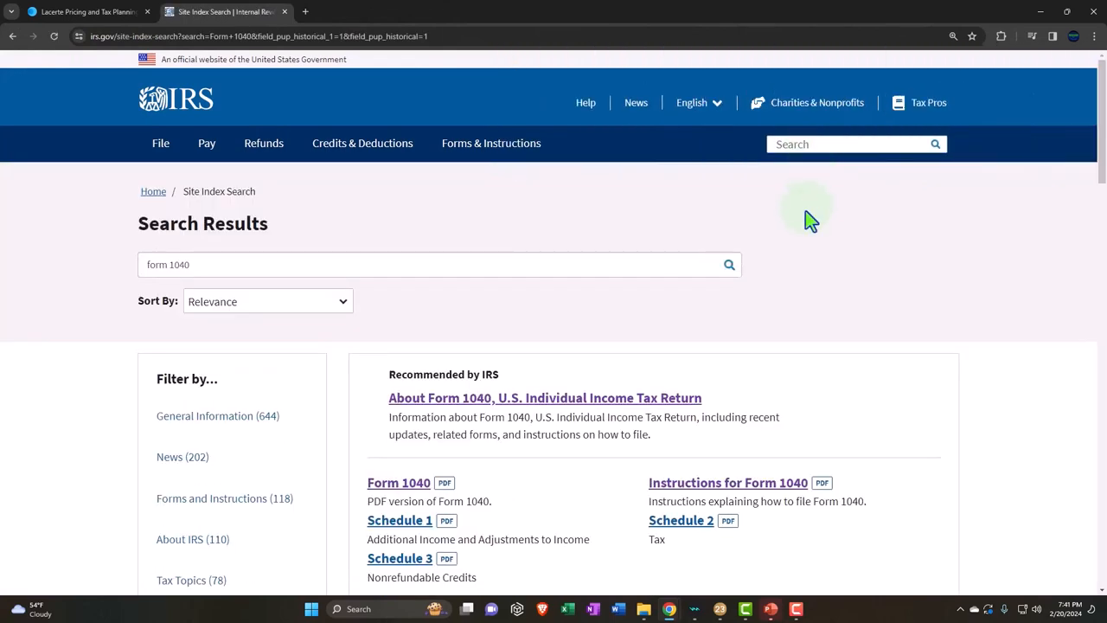
# - Scroll the IRS.gov search results to the Form 1040 PDF link
pyautogui.scroll(-3)
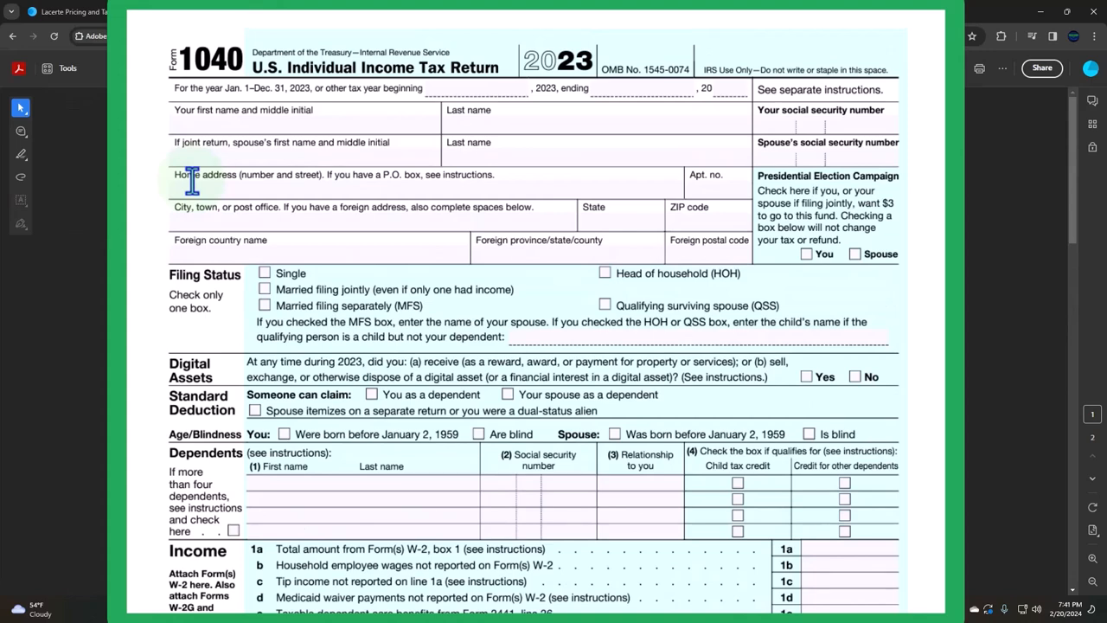
pyautogui.moveTo(254, 206)
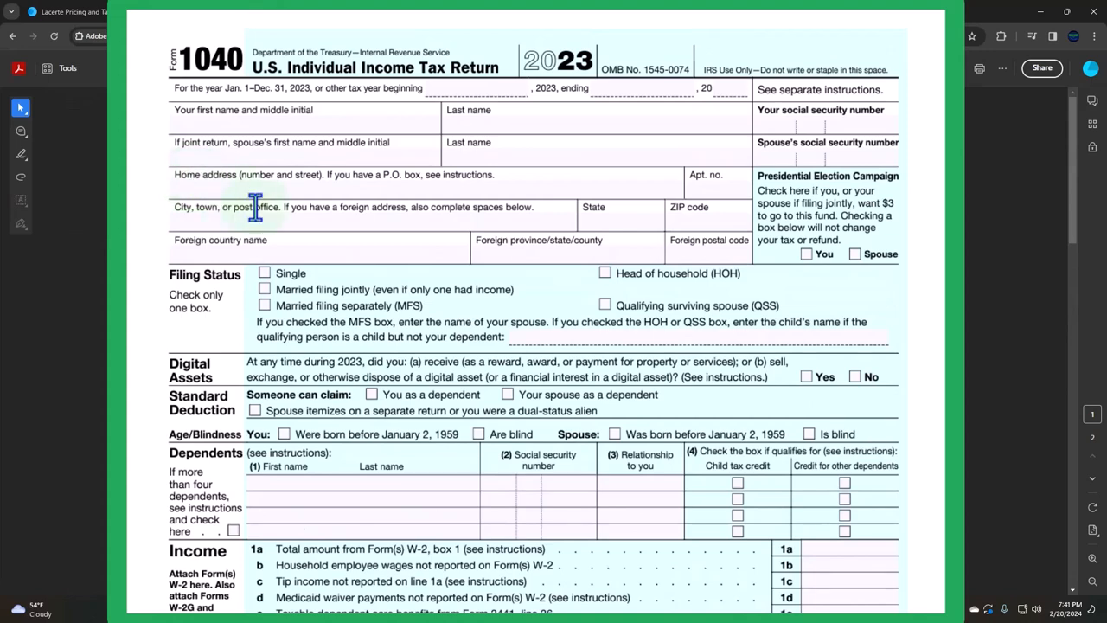
pyautogui.moveTo(368, 233)
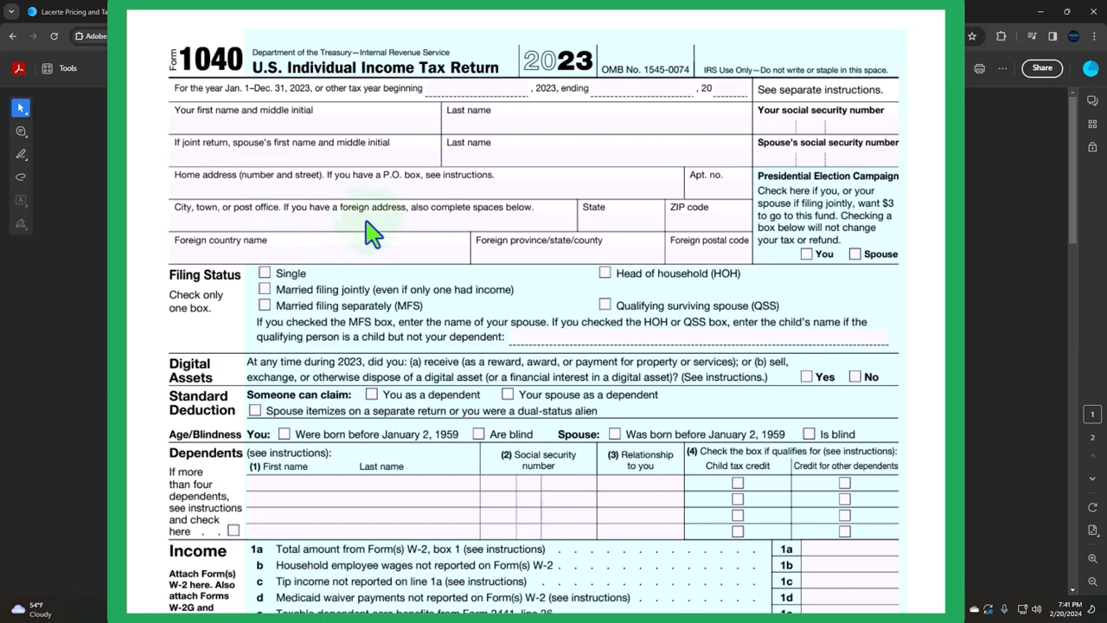